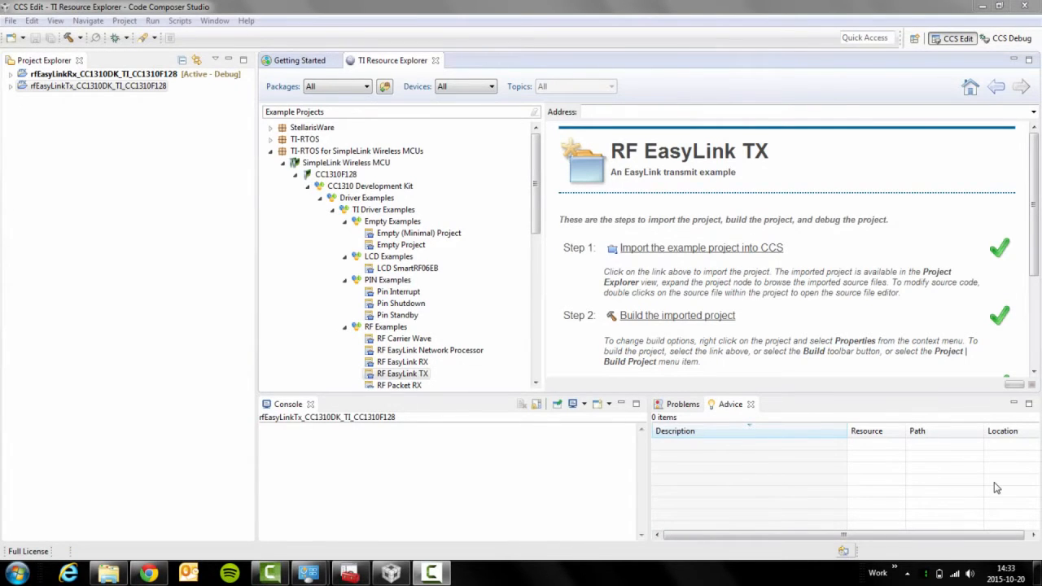
pyautogui.moveTo(405, 338)
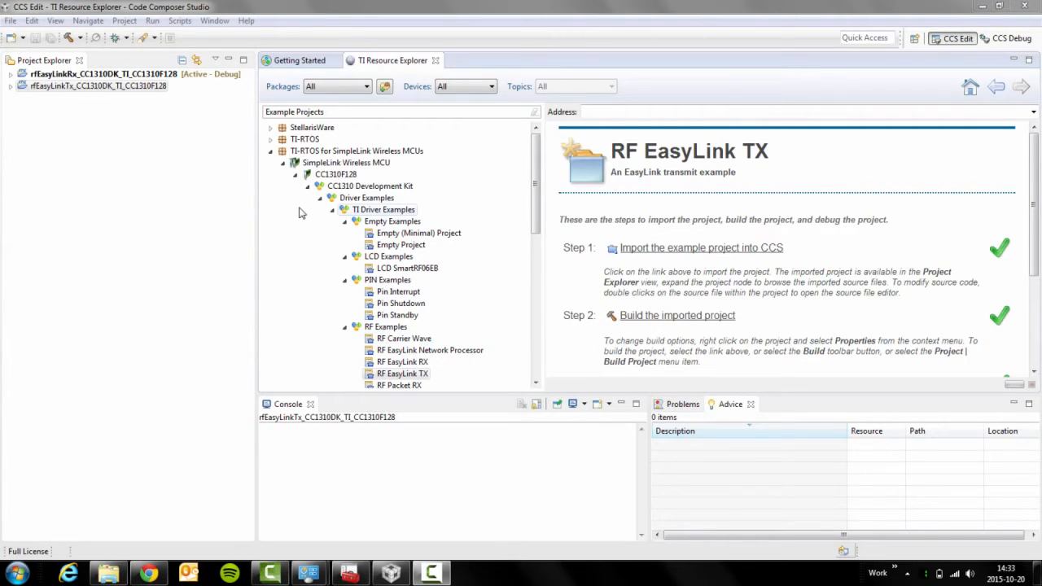
pyautogui.moveTo(423, 66)
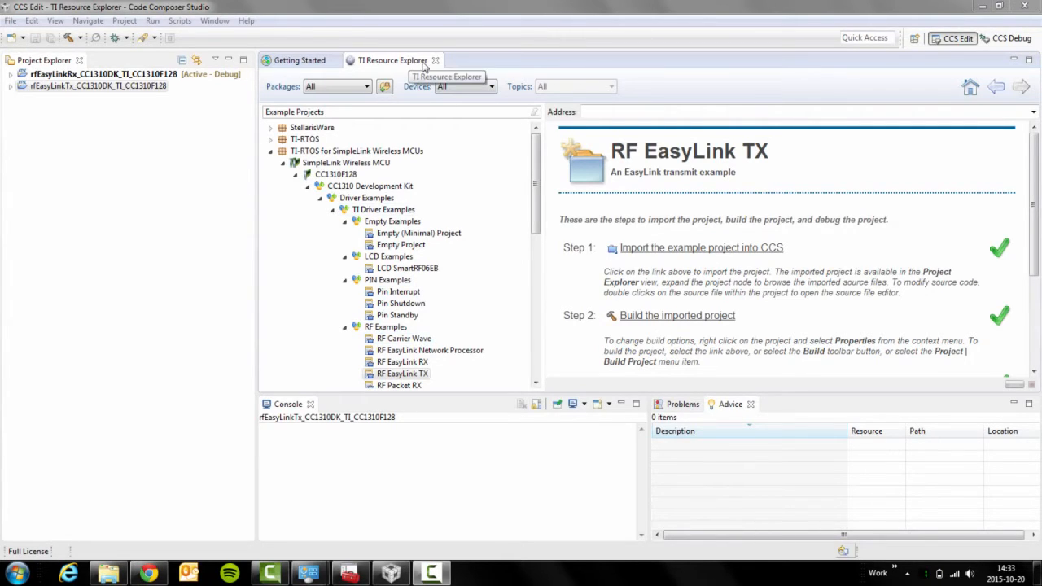
pyautogui.moveTo(529, 194)
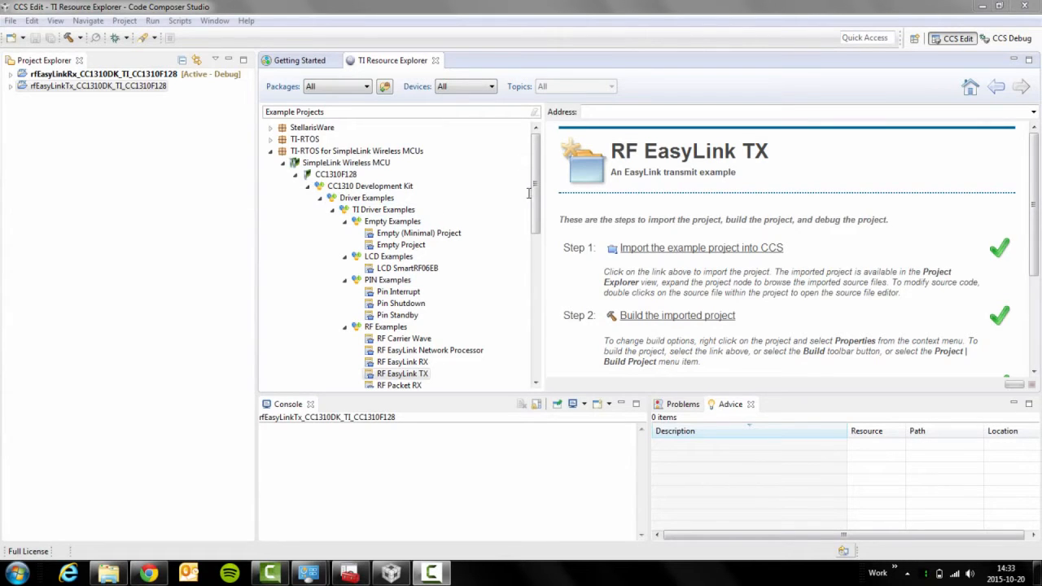
# Step: Select RF Examples > RF EasyLink RX in Resource Explorer to show its instructions page
pyautogui.scroll(-3)
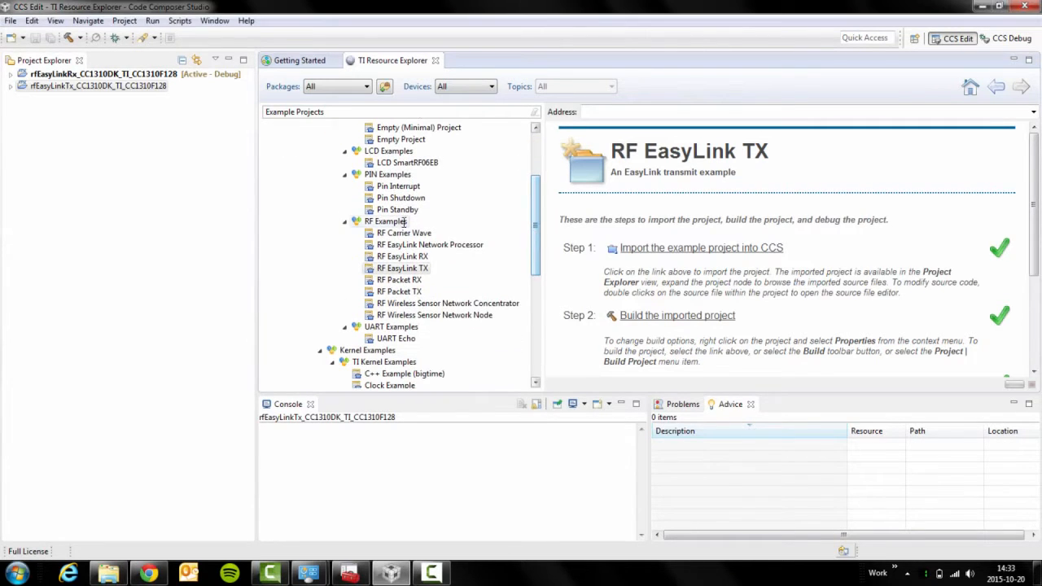
pyautogui.click(404, 268)
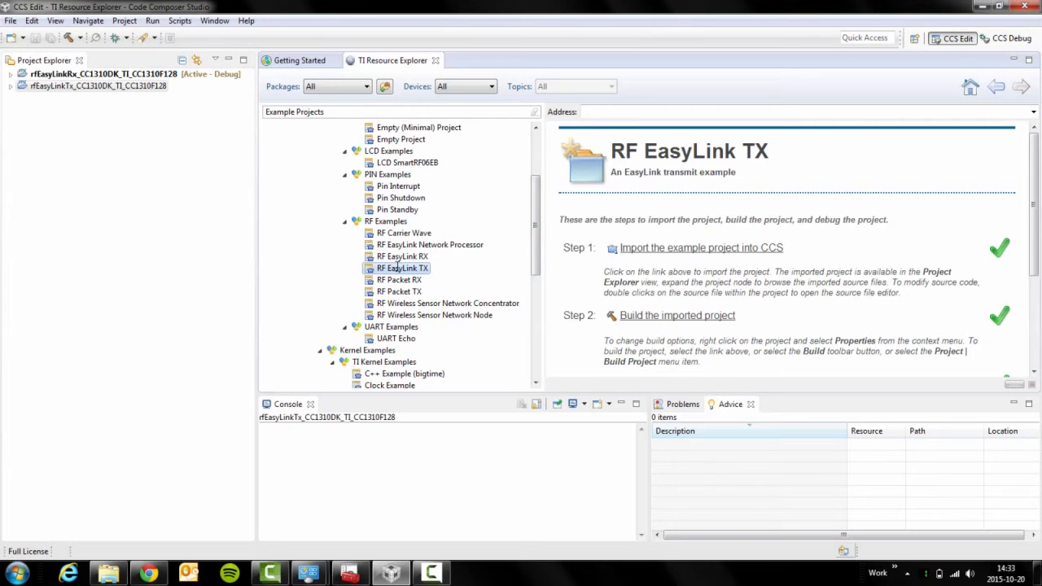
pyautogui.click(402, 256)
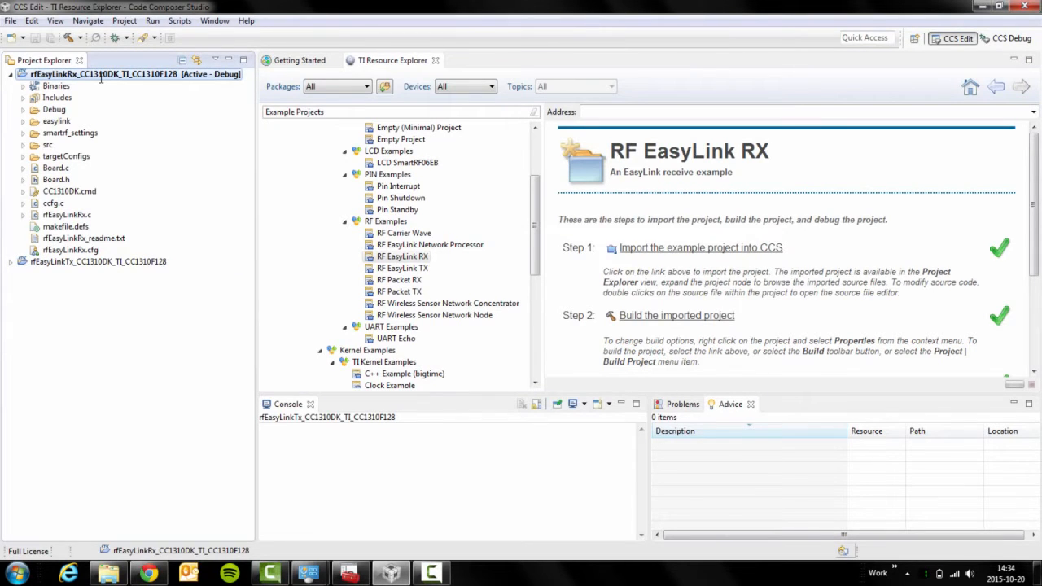
pyautogui.moveTo(72, 38)
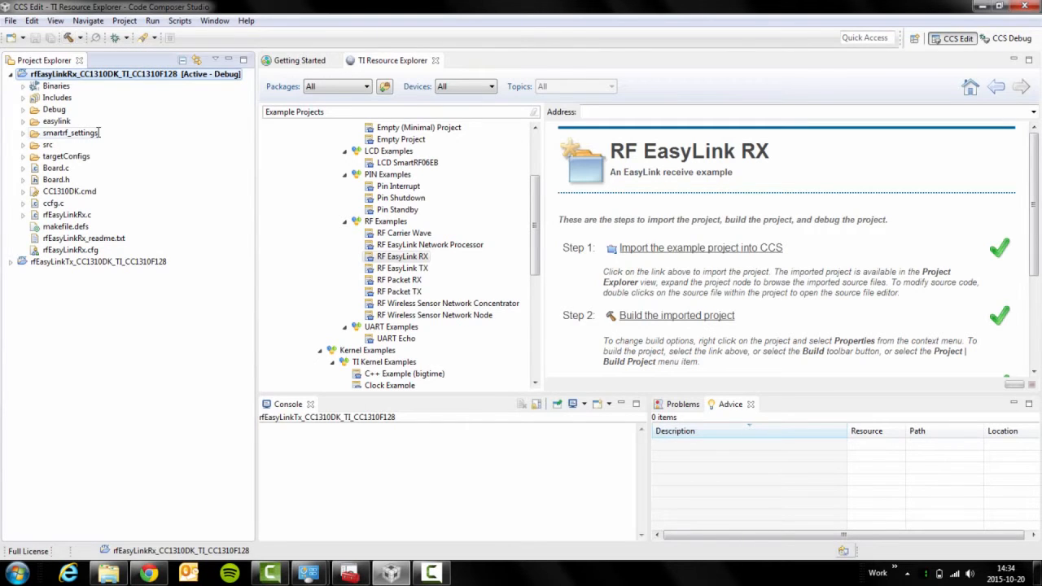
pyautogui.moveTo(120, 39)
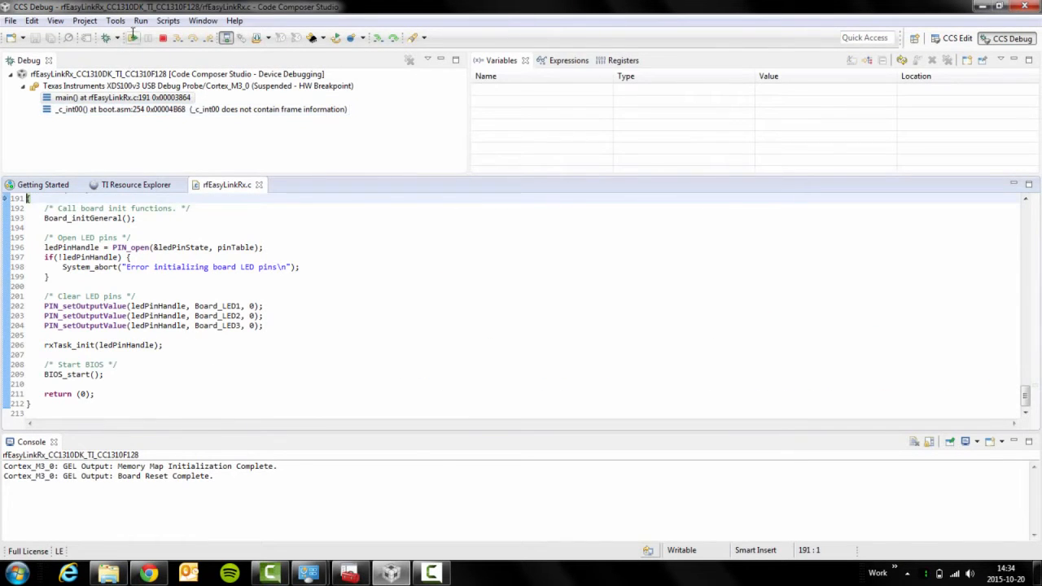
pyautogui.moveTo(133, 37)
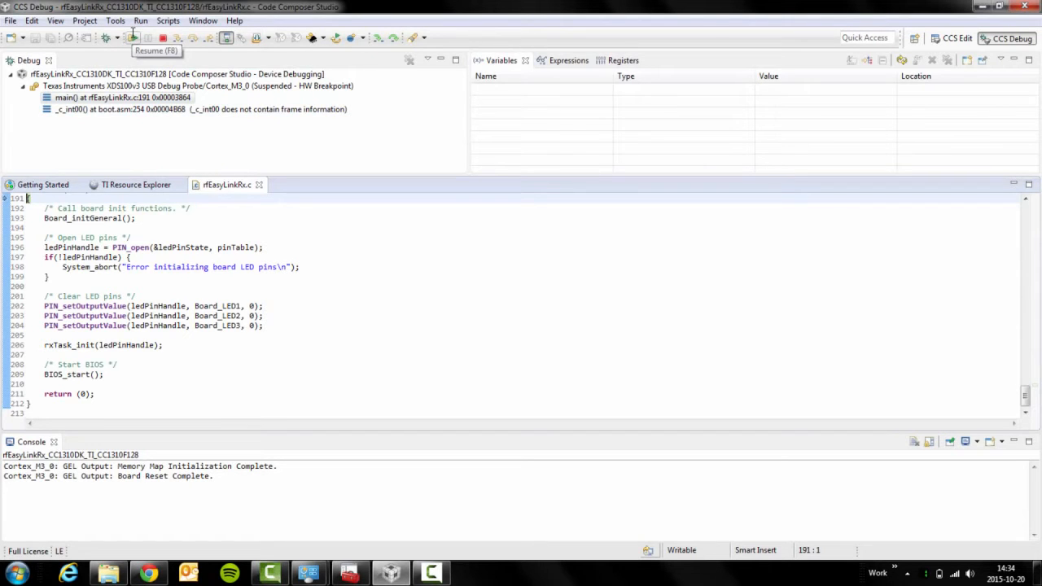
# Step: Resume the rfEasyLinkRx program on the board and return to the CCS Edit perspective
pyautogui.click(132, 37)
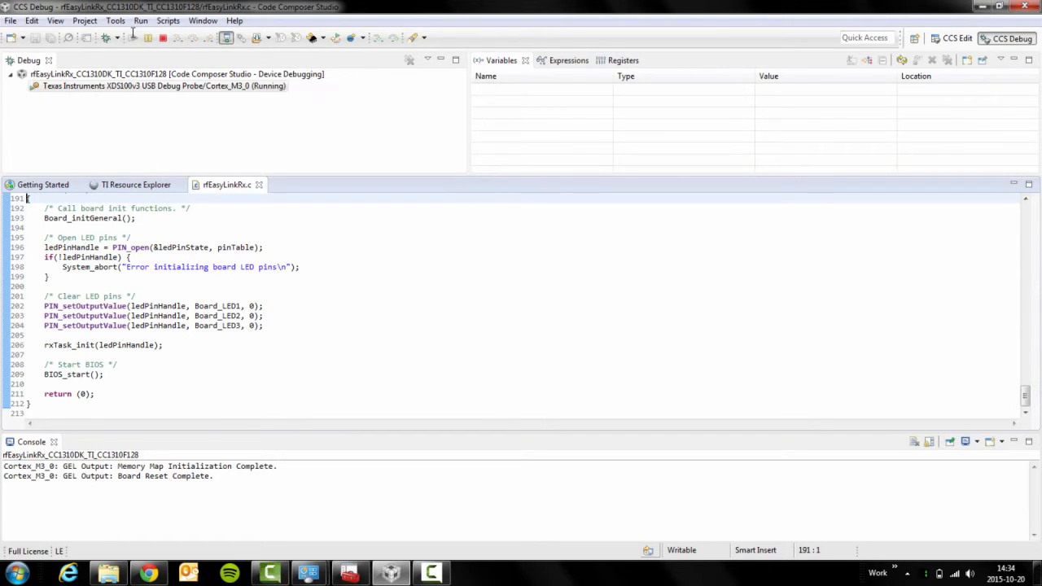
pyautogui.click(951, 37)
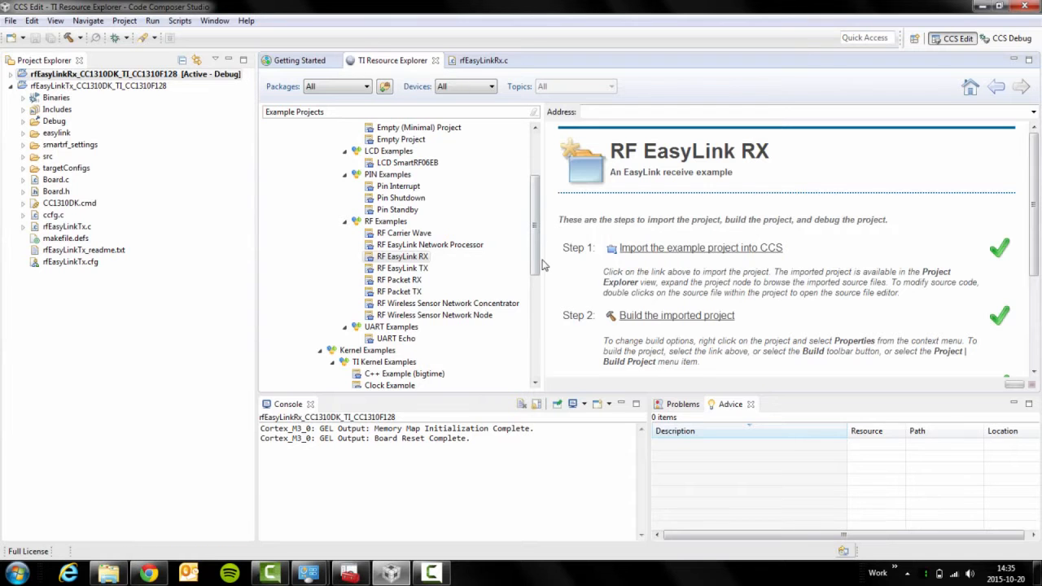
# Step: Select RF EasyLink TX in Resource Explorer and make rfEasyLinkTx the active project
pyautogui.click(402, 268)
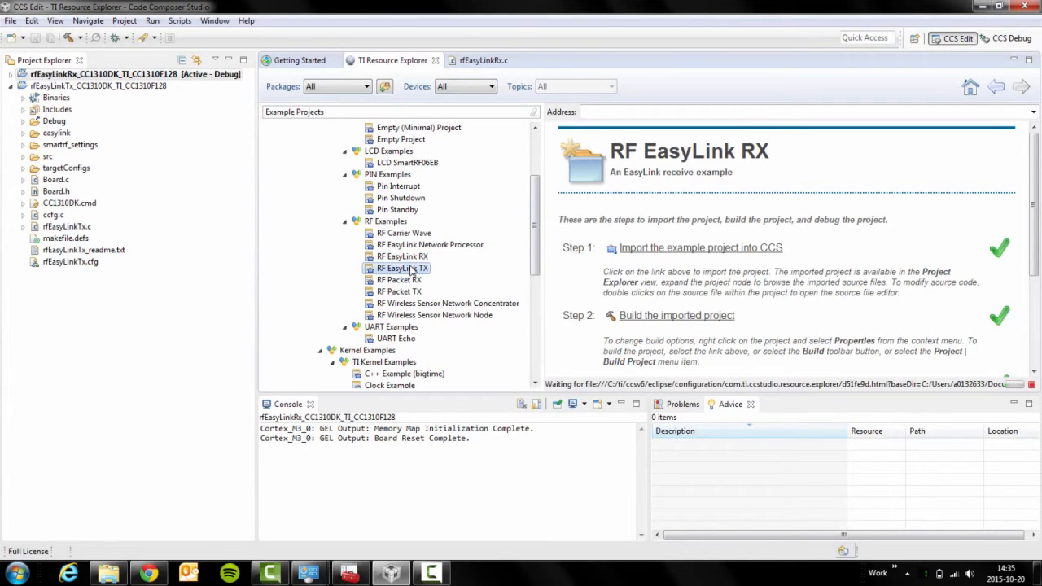
pyautogui.click(402, 268)
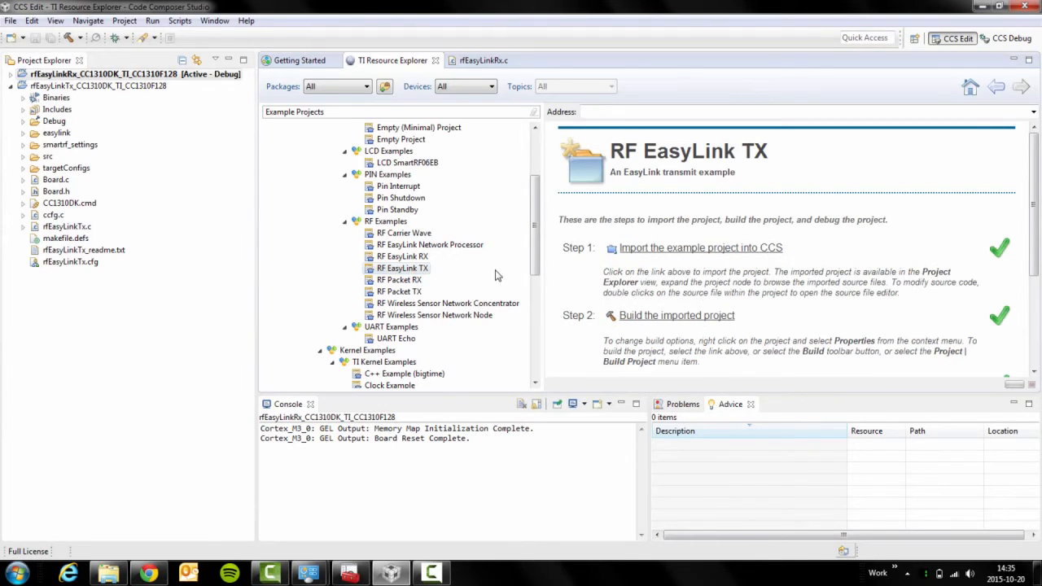
pyautogui.moveTo(704, 252)
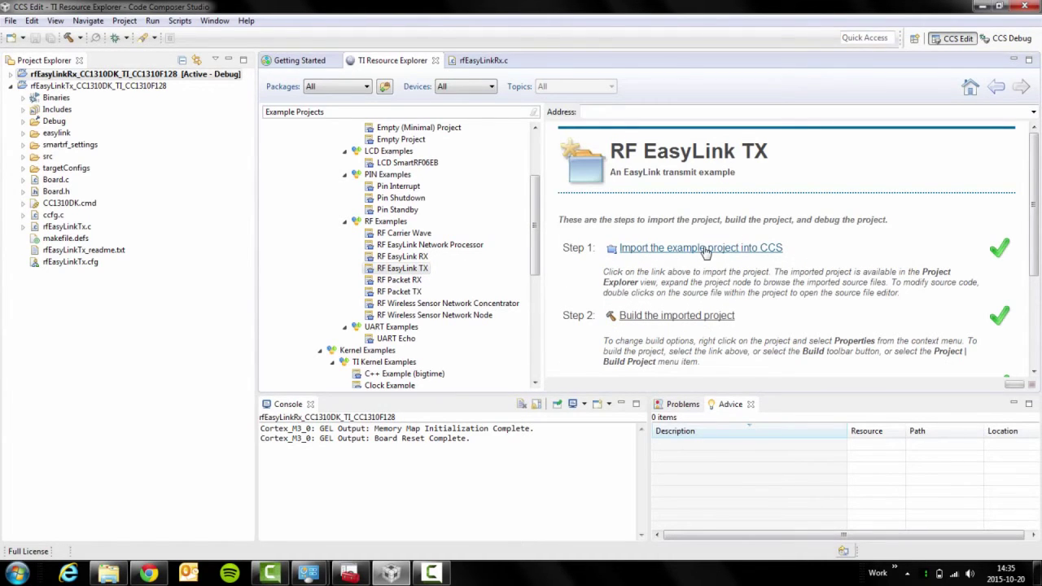
pyautogui.moveTo(649, 245)
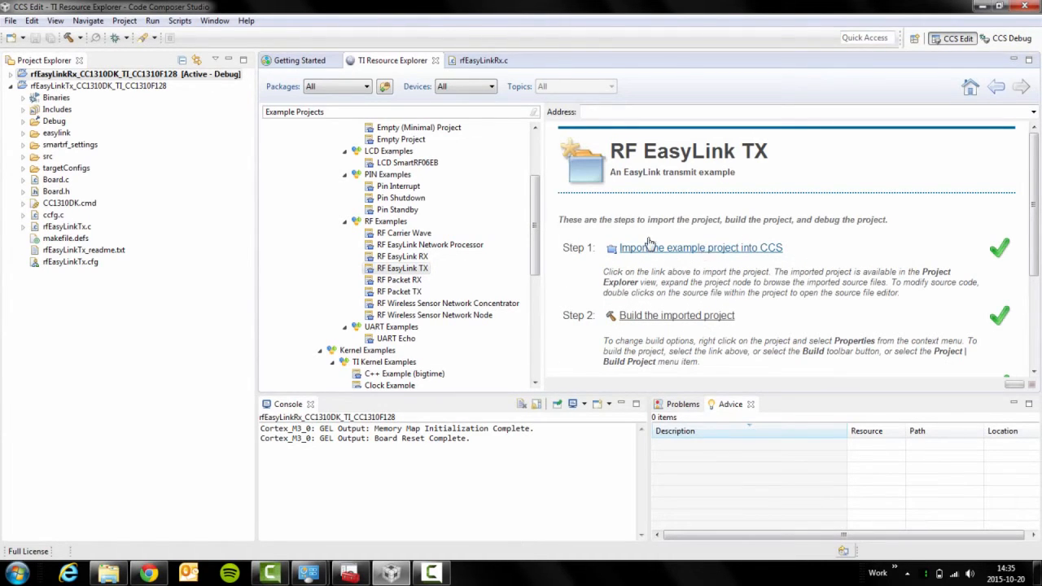
pyautogui.moveTo(720, 254)
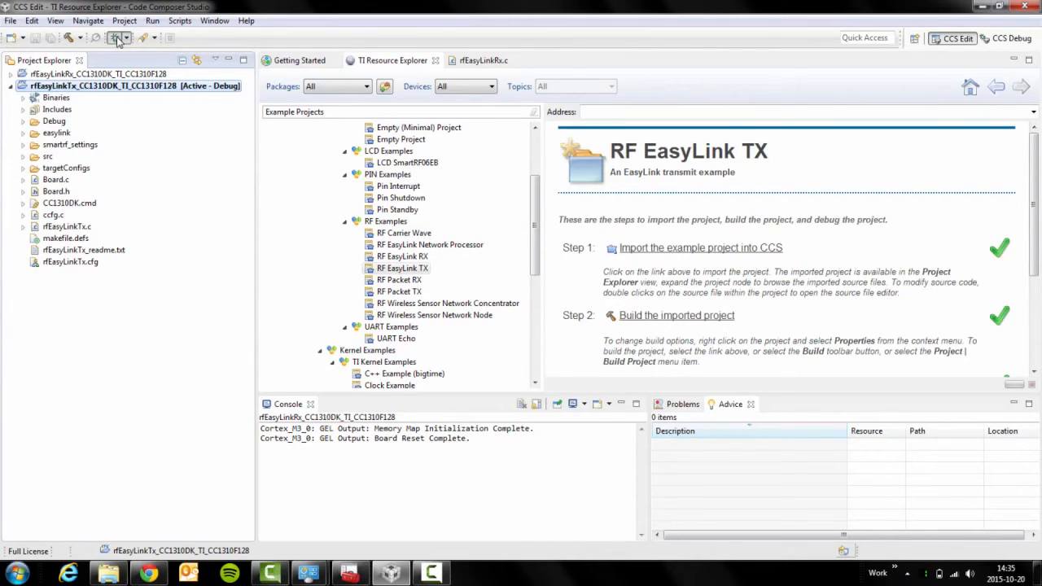
# Step: Build and flash rfEasyLinkTx via Debug, run it on the board, then return to CCS Edit
pyautogui.click(106, 38)
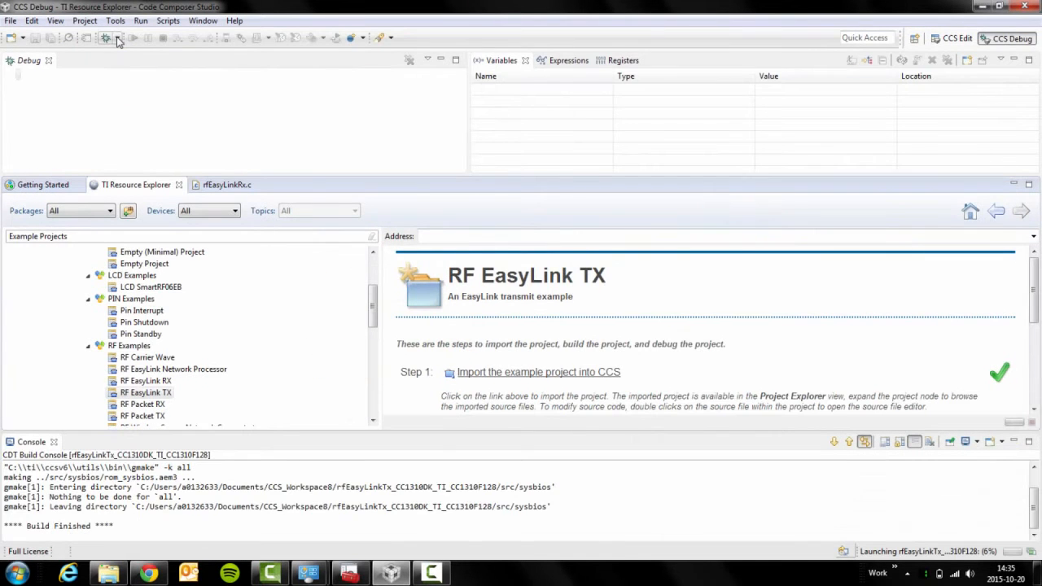
pyautogui.click(107, 37)
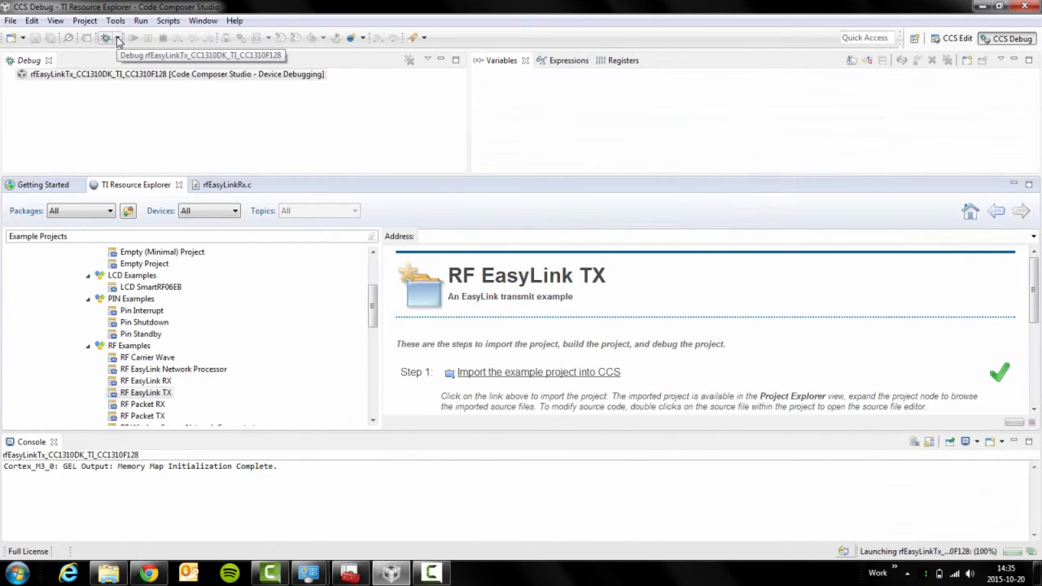
pyautogui.click(105, 38)
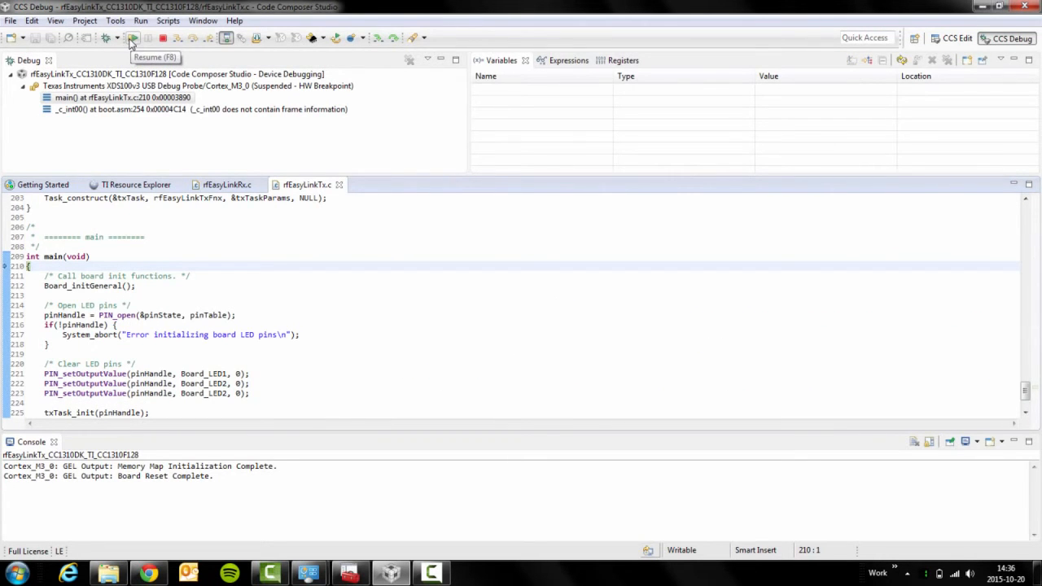
pyautogui.click(149, 37)
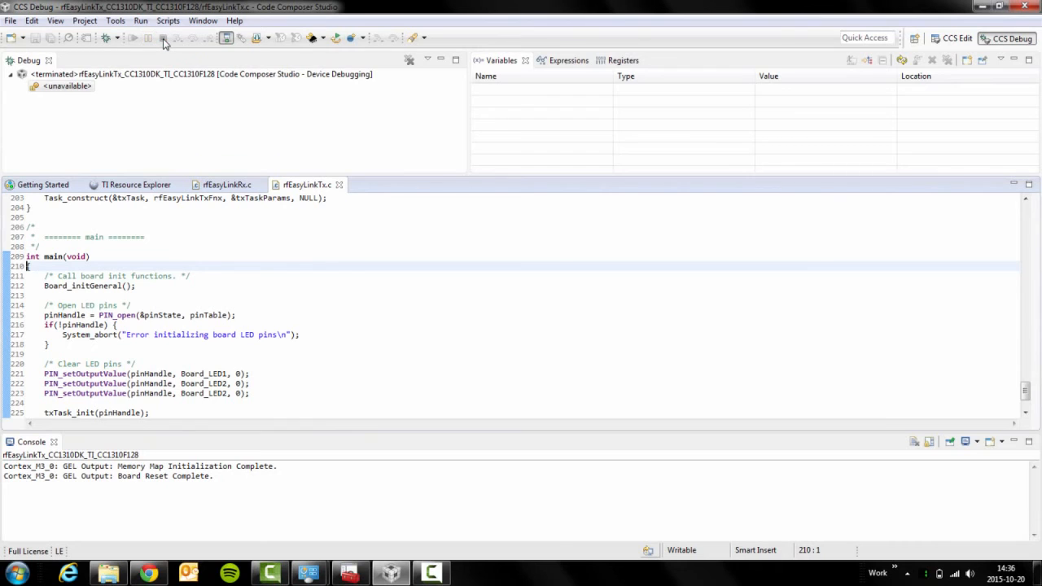
pyautogui.click(951, 39)
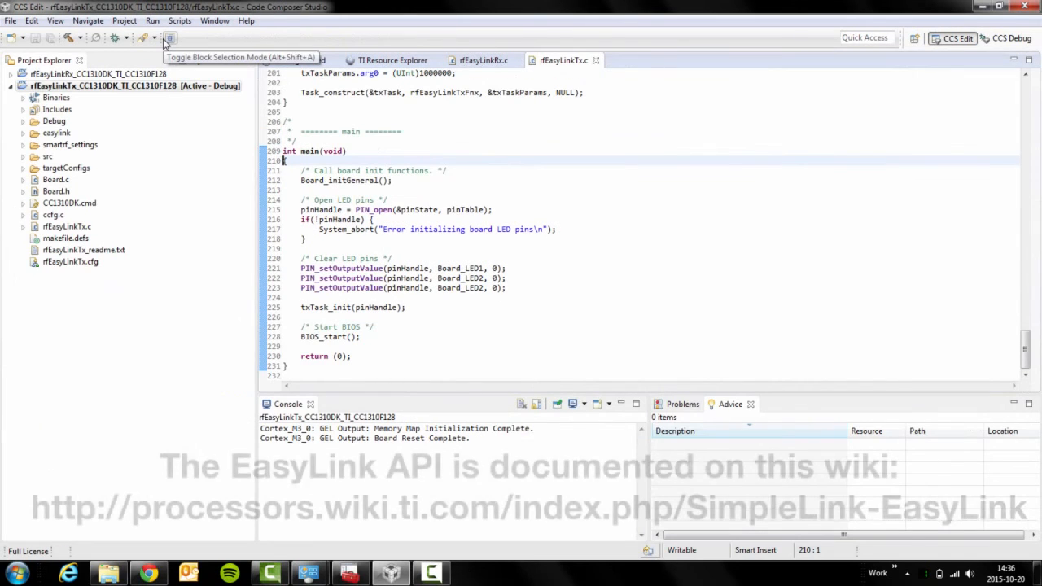